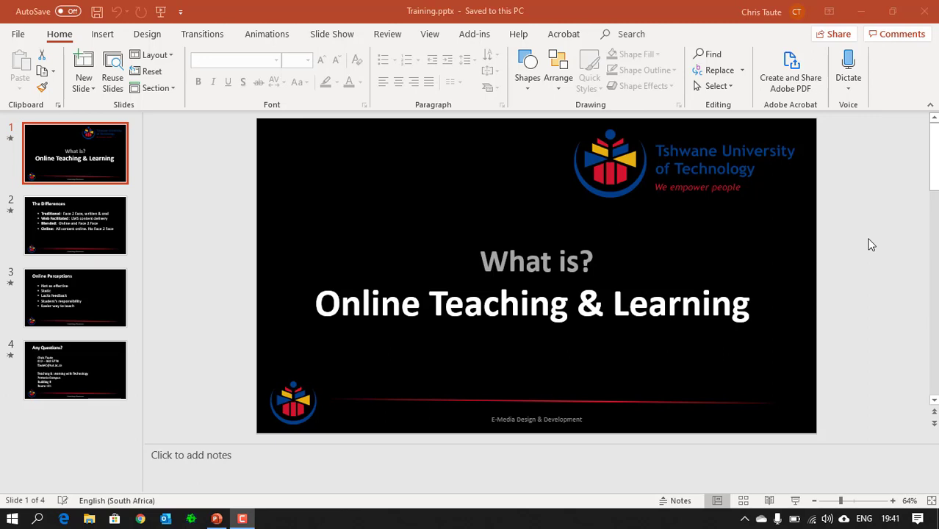
mouse_move(188, 222)
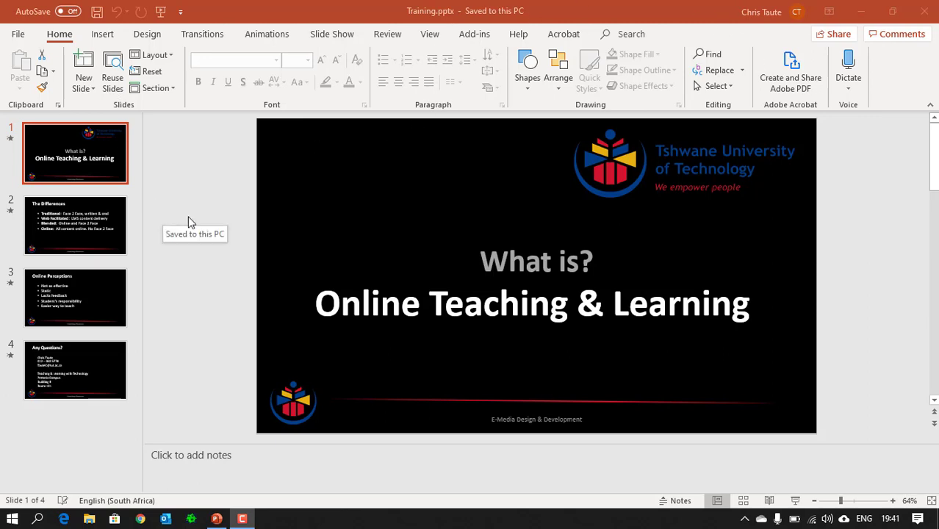
mouse_move(47, 97)
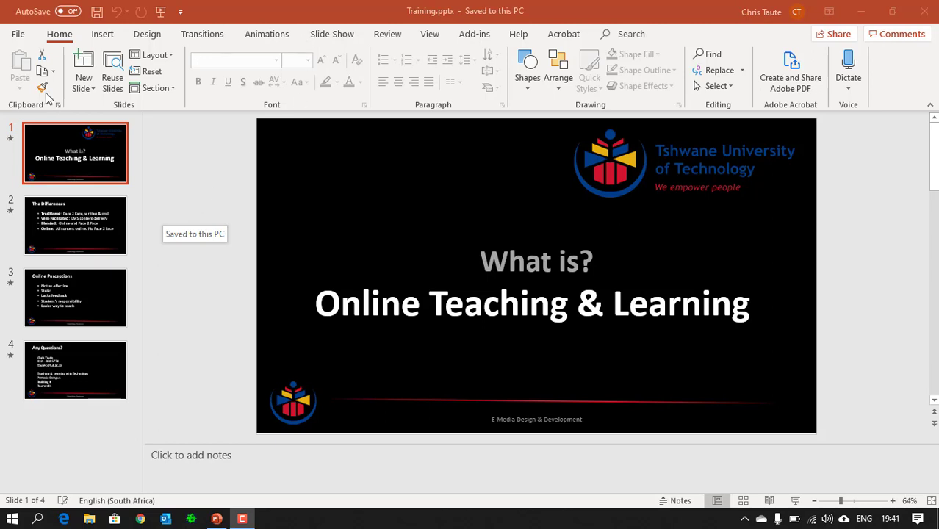
mouse_move(191, 174)
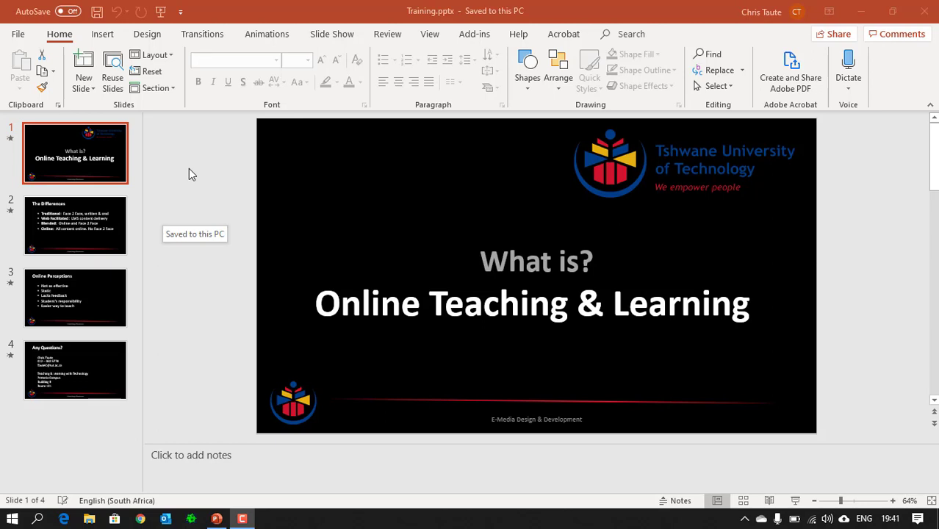
mouse_move(176, 182)
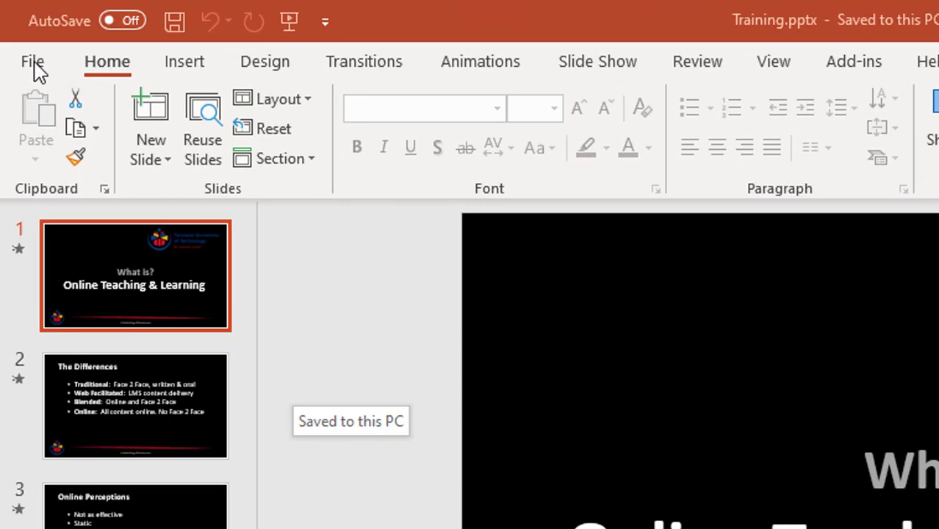
- Save a copy of the presentation as 'Training Aud' on the Desktop
click(32, 61)
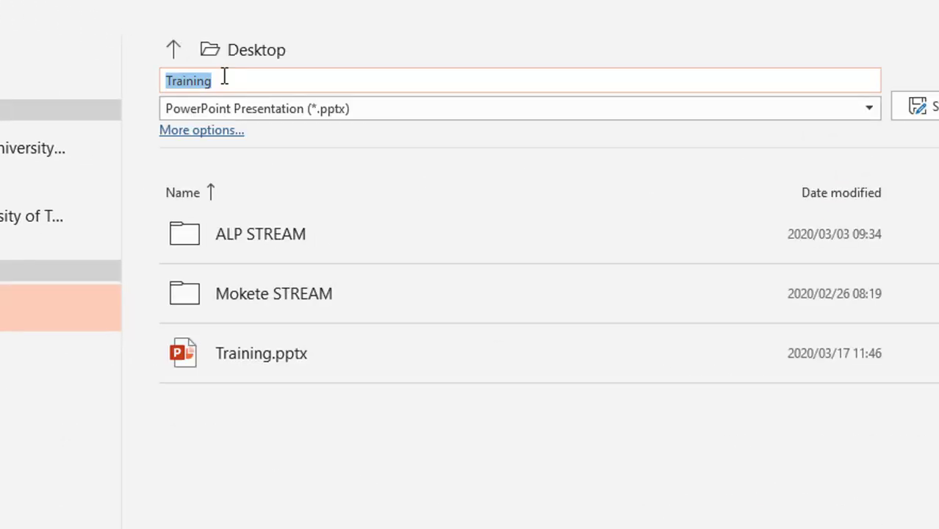
mouse_move(478, 221)
text( Aud)
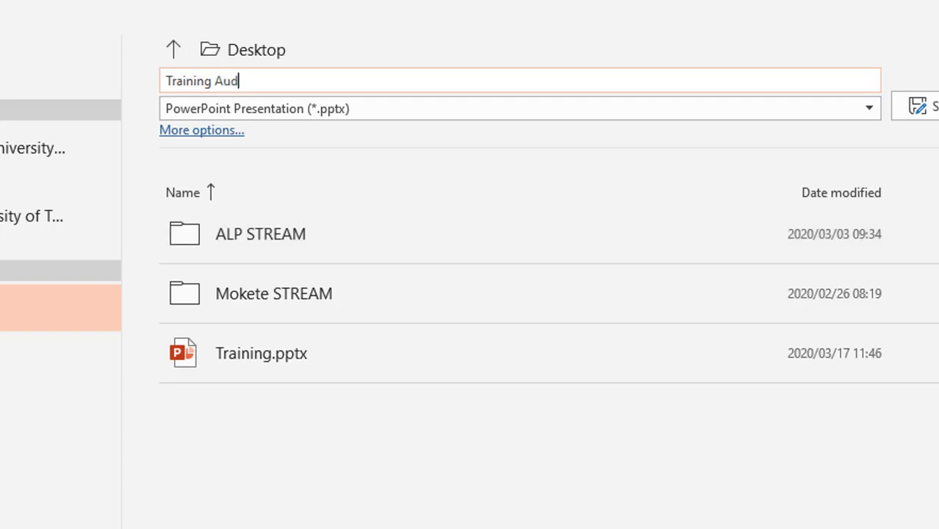
click(914, 106)
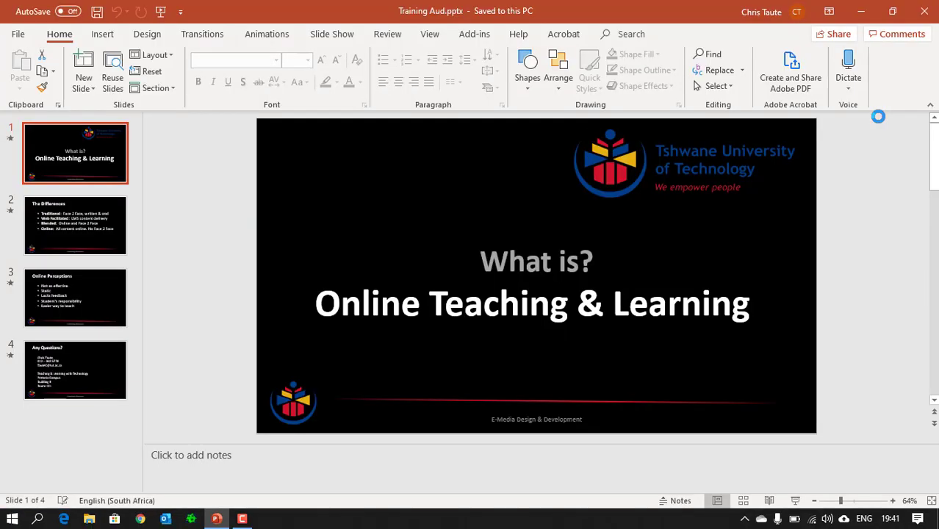
mouse_move(186, 239)
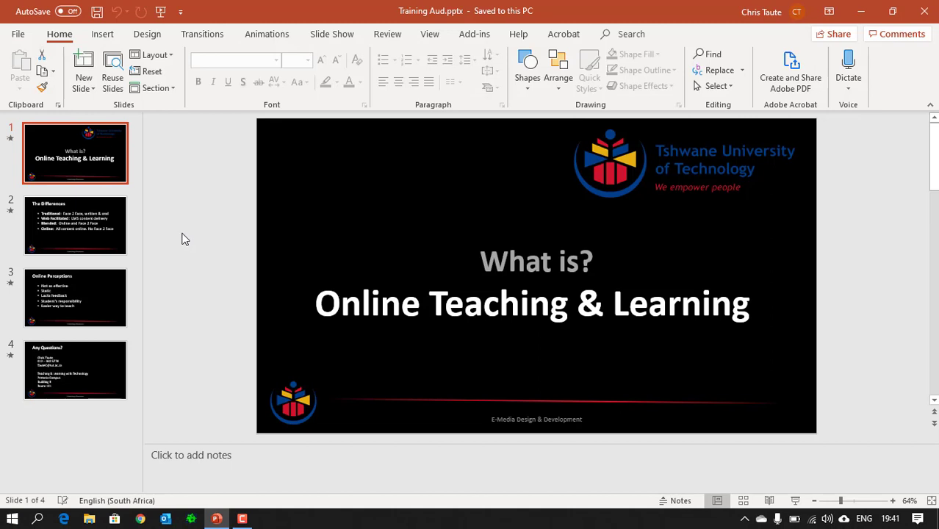
mouse_move(194, 197)
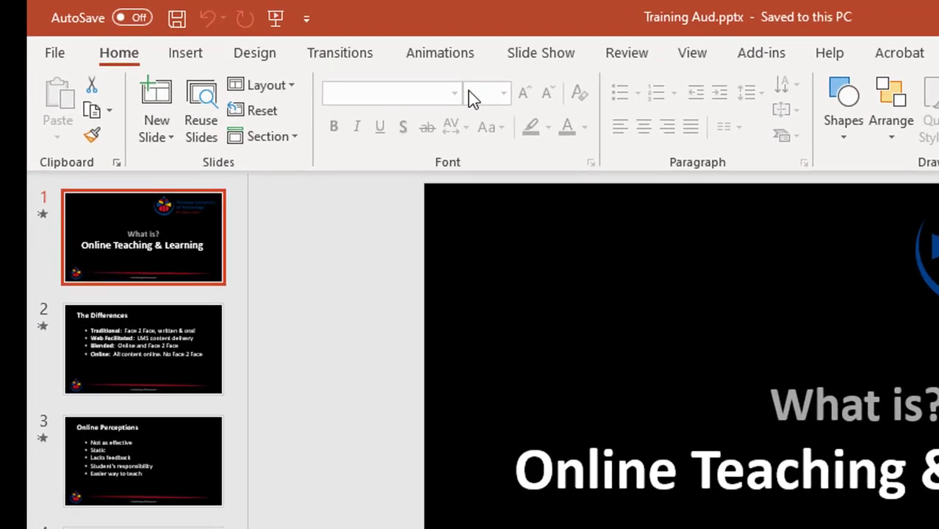
- Start a Record Slide Show session from the beginning, landing on the title slide
click(541, 53)
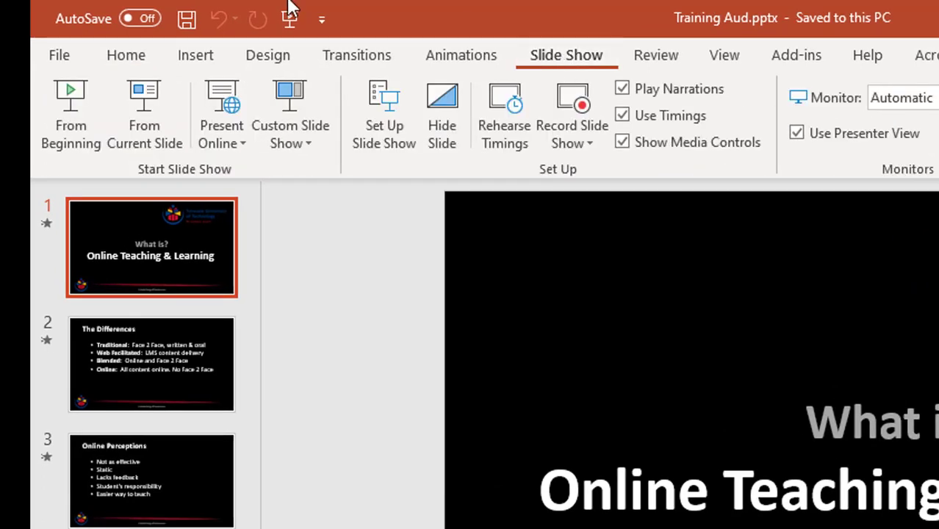
mouse_move(504, 117)
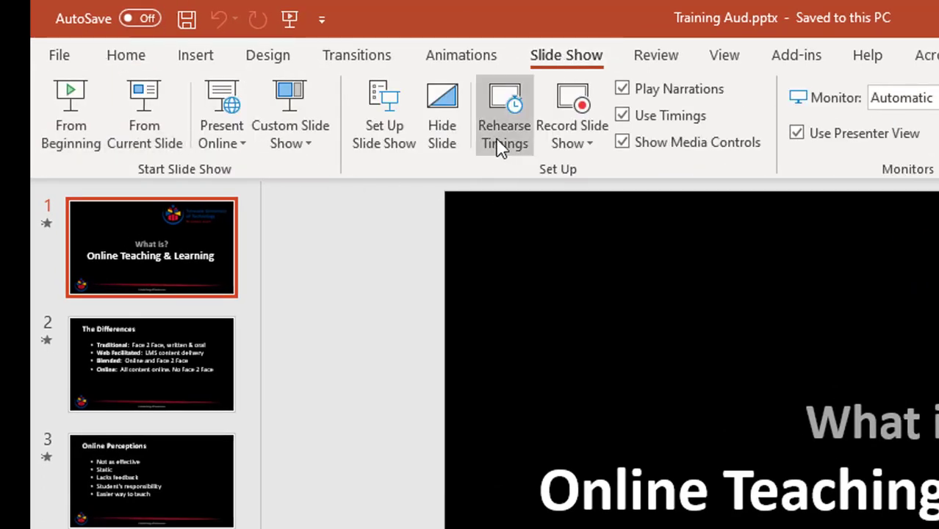
mouse_move(596, 147)
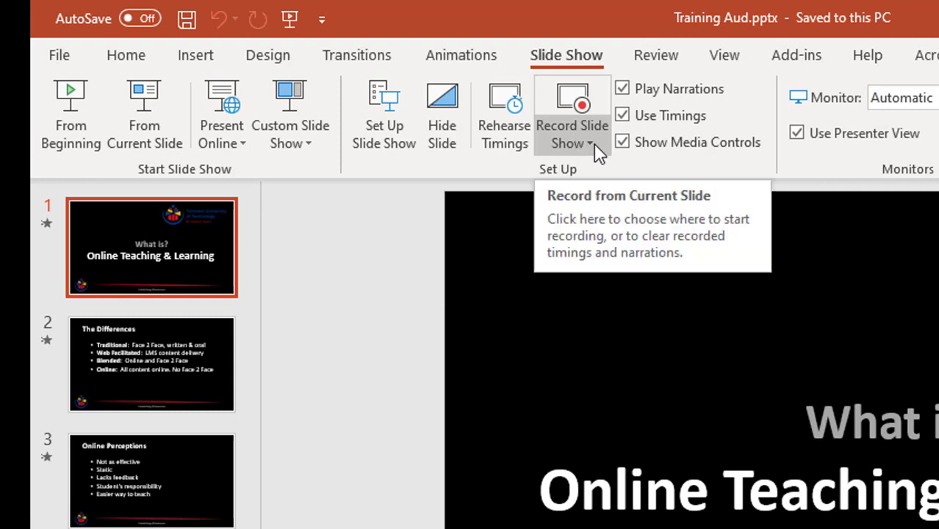
click(572, 144)
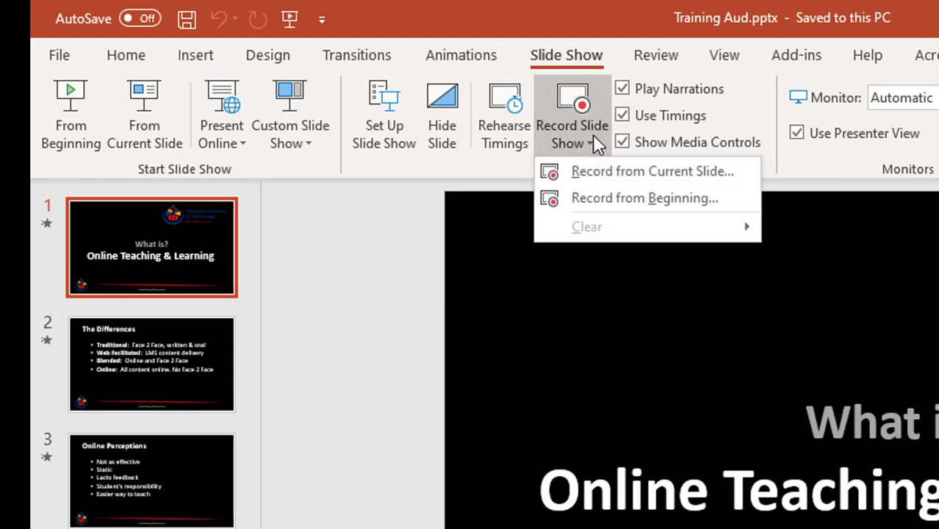
mouse_move(595, 155)
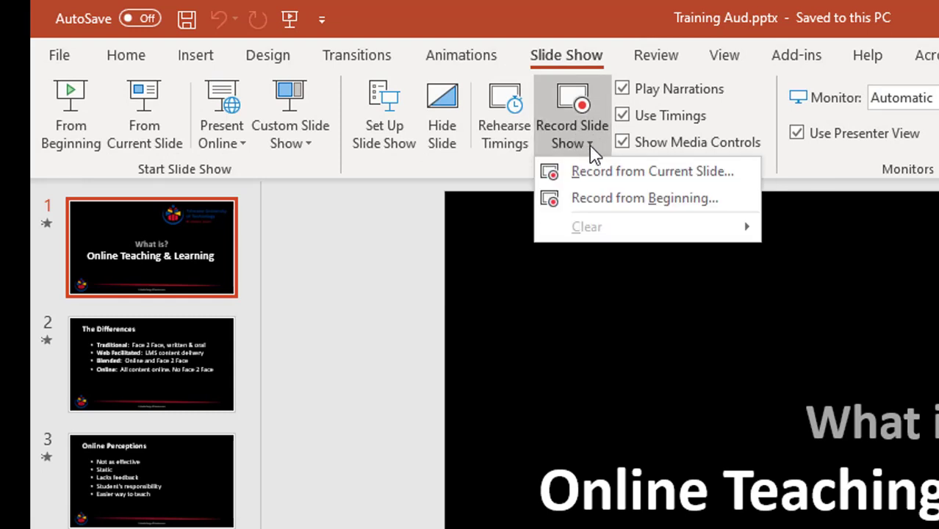
mouse_move(600, 151)
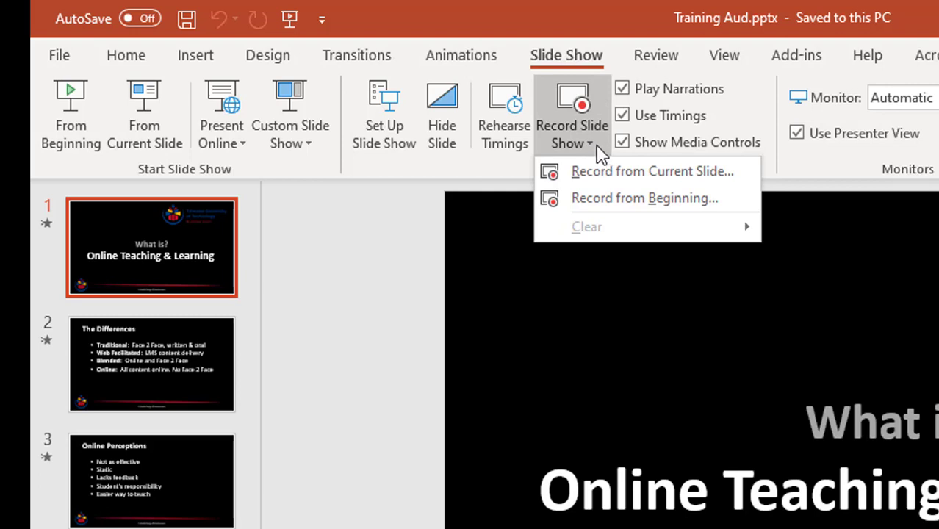
mouse_move(688, 189)
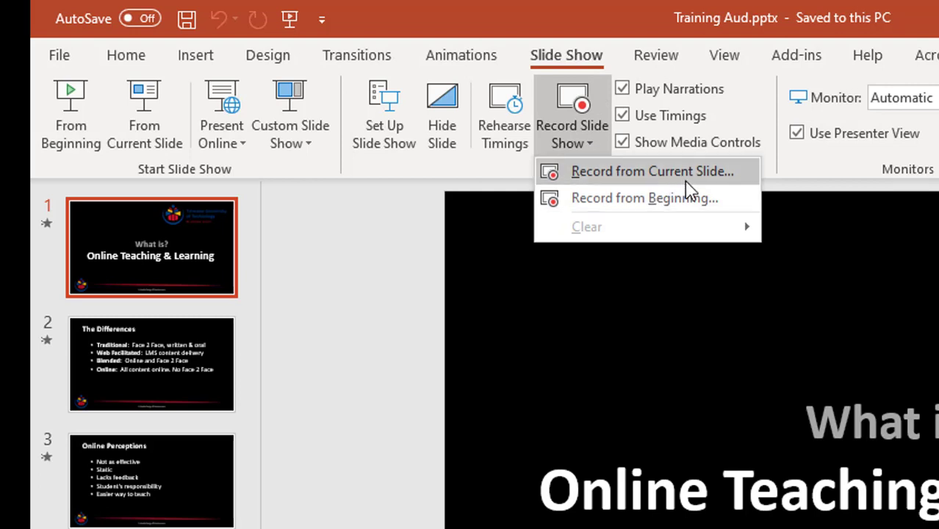
mouse_move(654, 171)
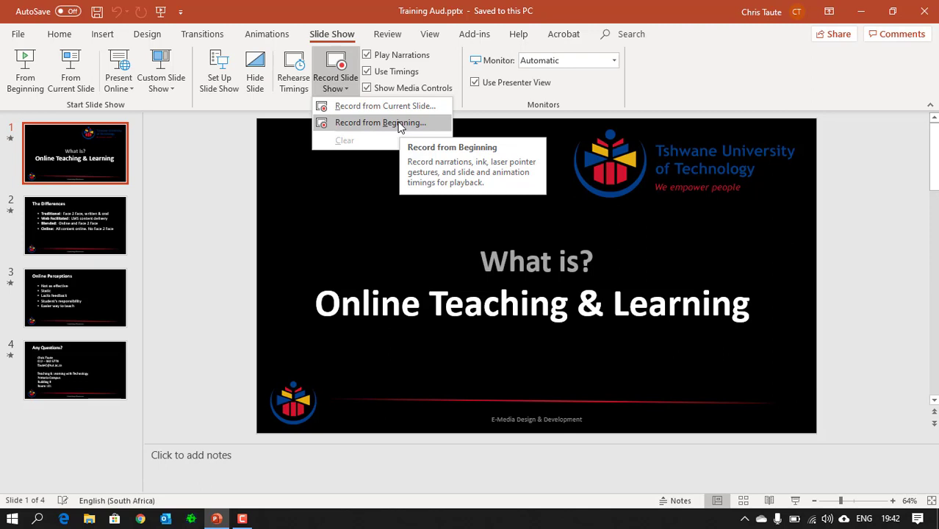
click(379, 122)
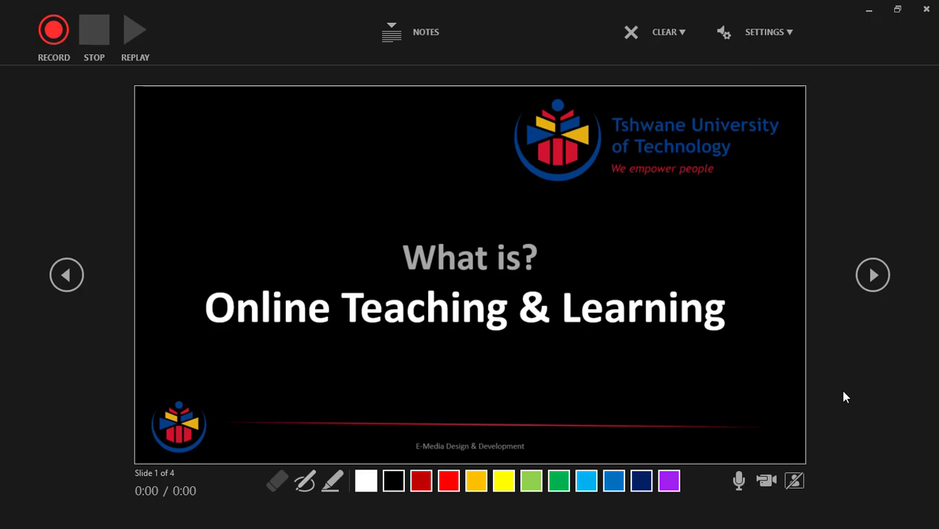
mouse_move(53, 29)
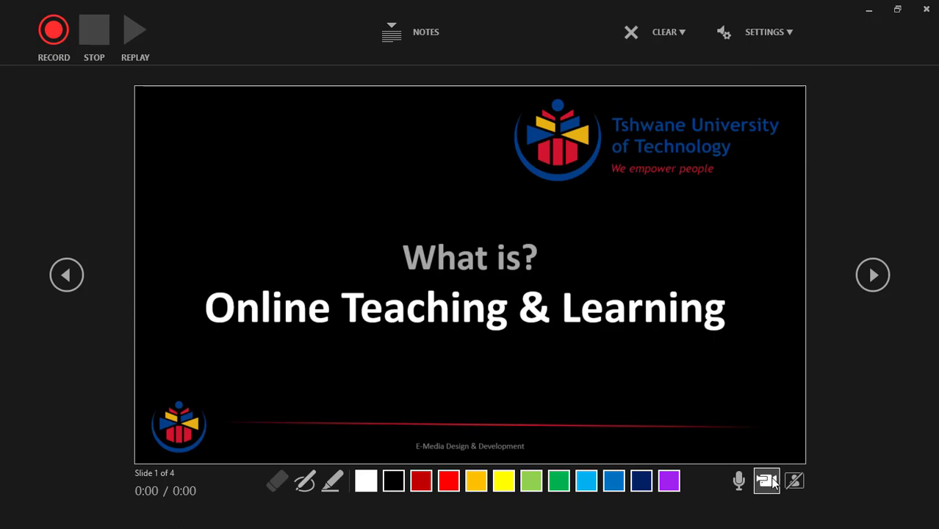
mouse_move(794, 481)
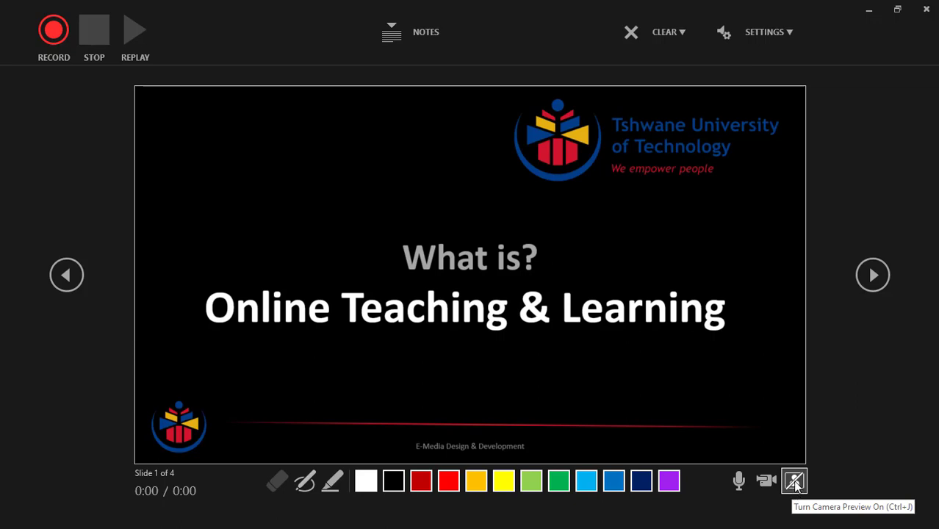
- Check the camera preview briefly, then turn the camera off so only narration is captured
click(794, 481)
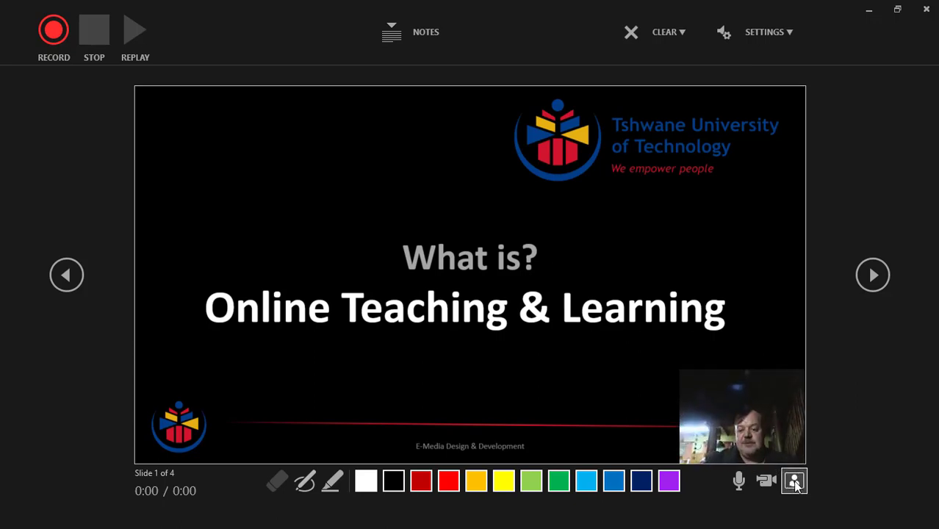
click(794, 481)
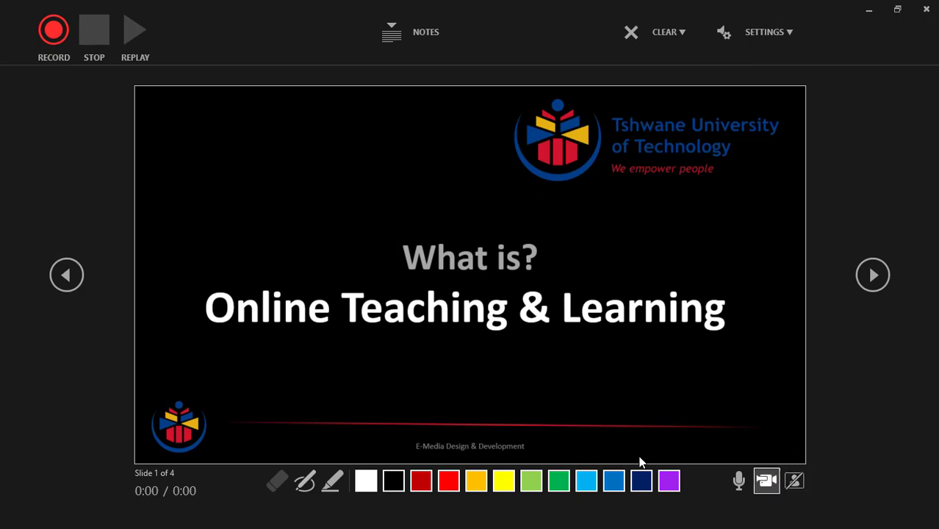
click(767, 481)
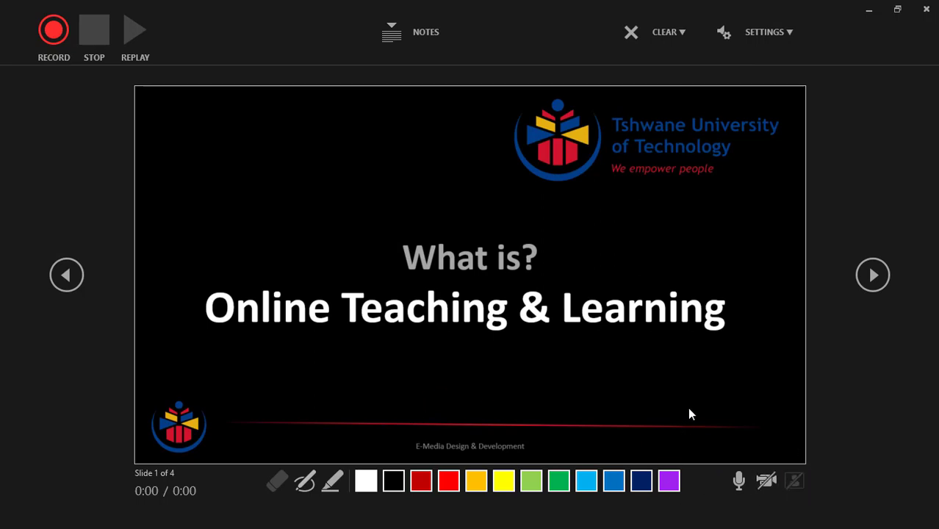
mouse_move(80, 145)
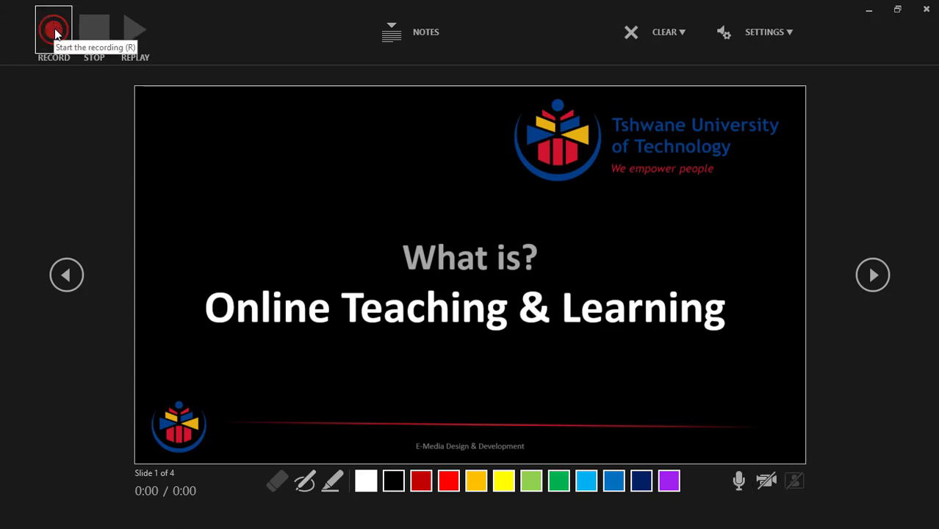
- Start recording and narrate the title slide into slide 2, The Differences, with its bullets
click(53, 29)
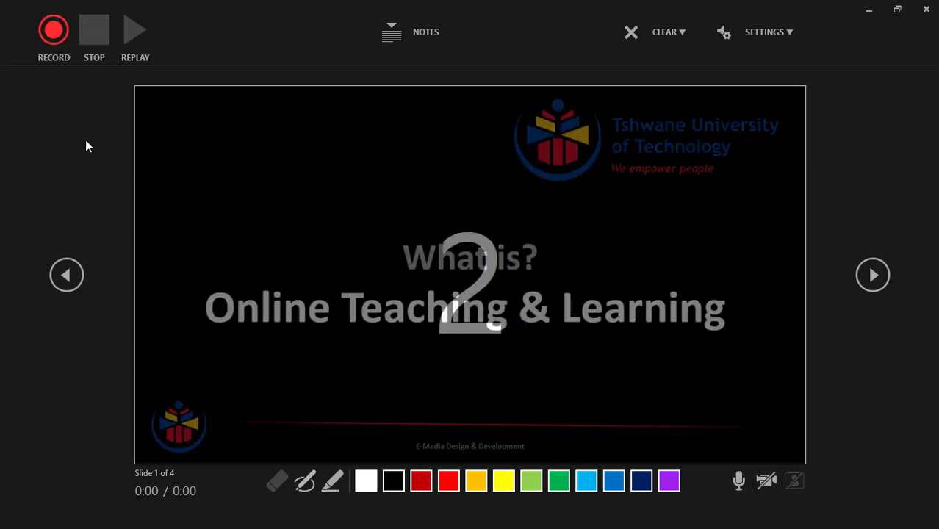
click(53, 29)
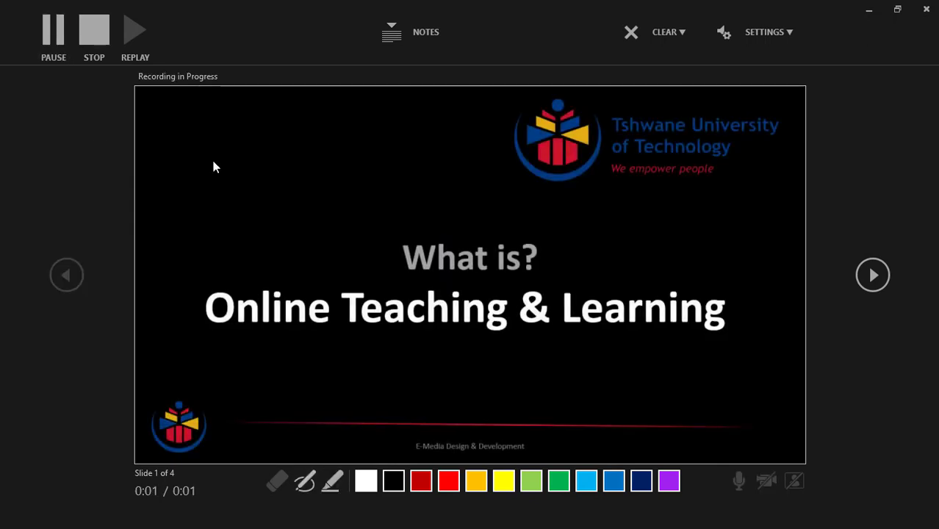
click(873, 275)
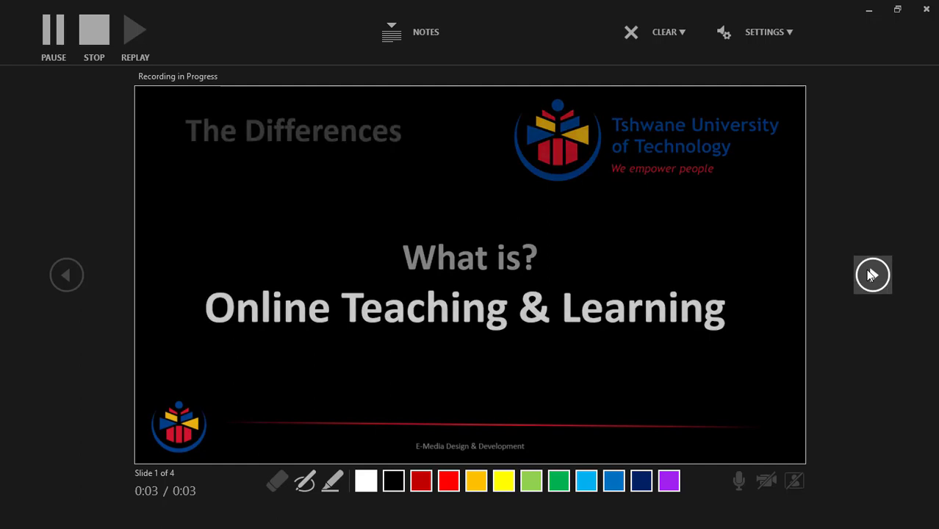
click(872, 275)
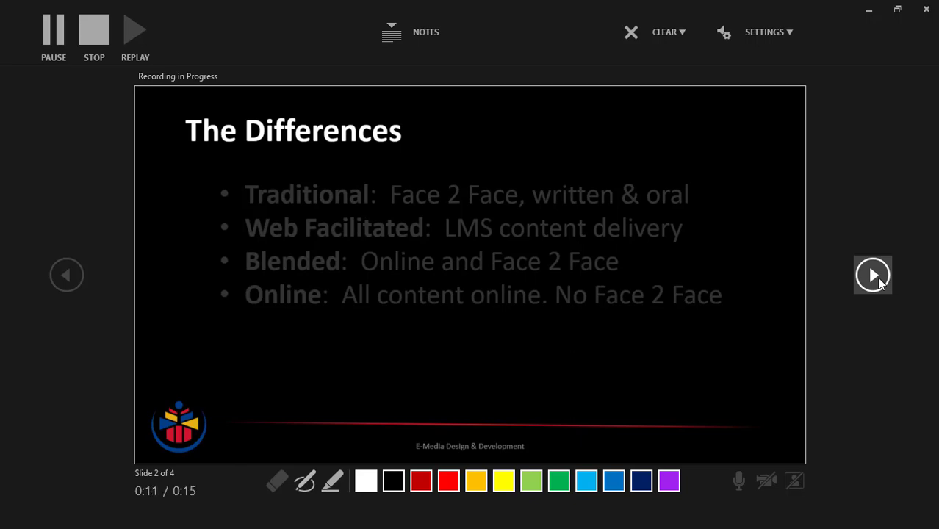
- Narrate through slide 3, Online Perceptions, and slide 4, then end the recording
click(873, 274)
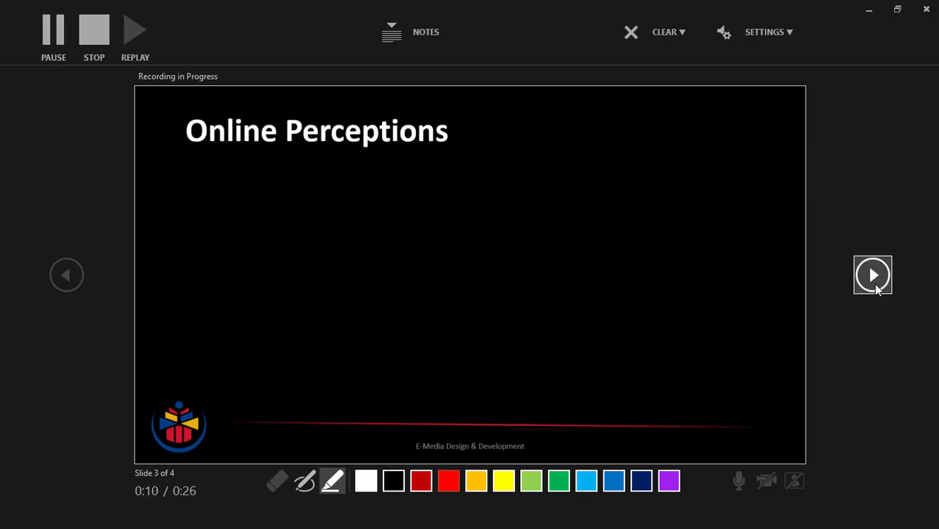
click(872, 275)
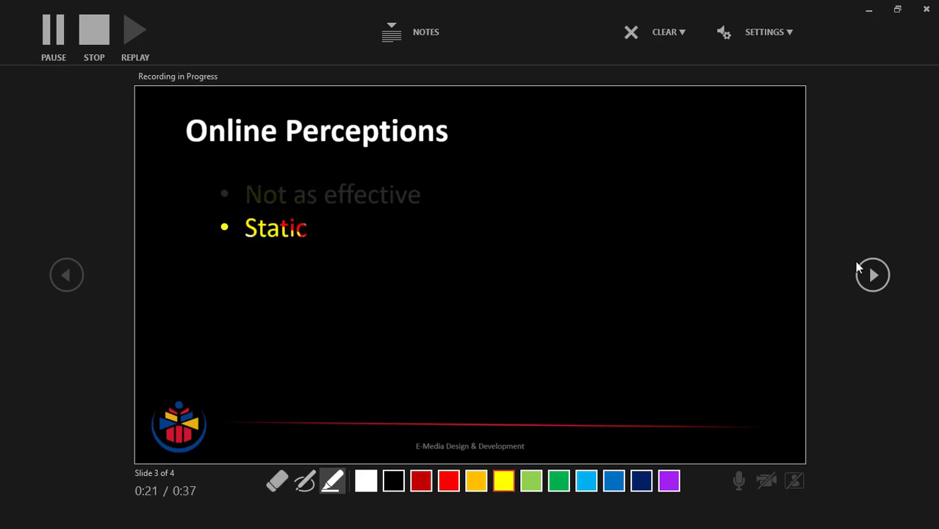
click(873, 274)
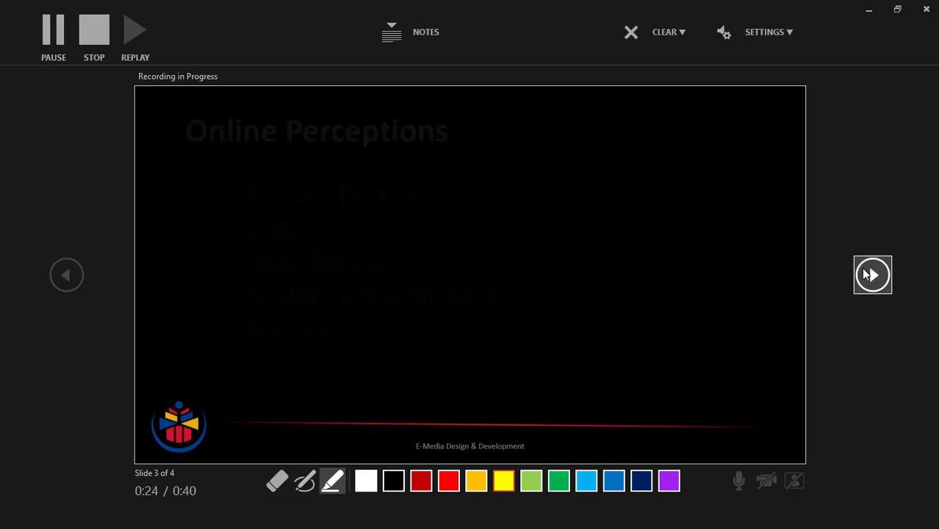
click(873, 275)
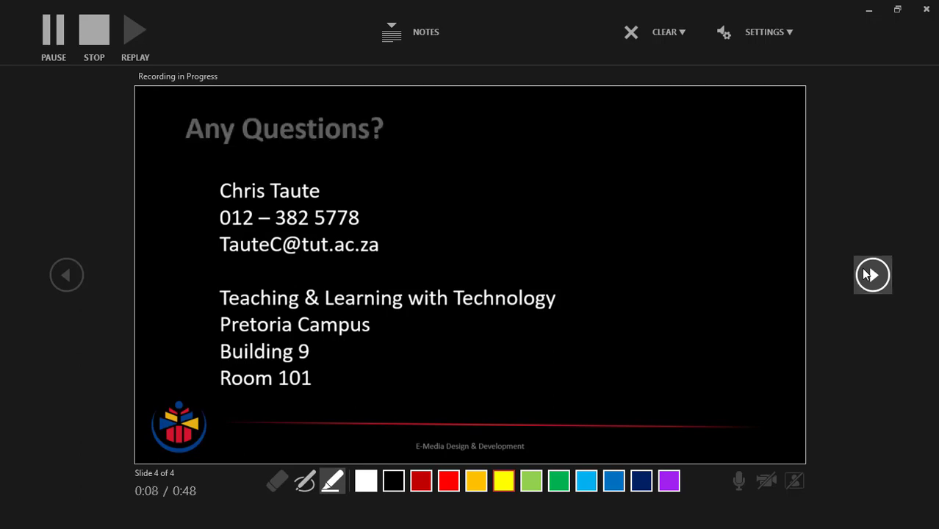
click(873, 275)
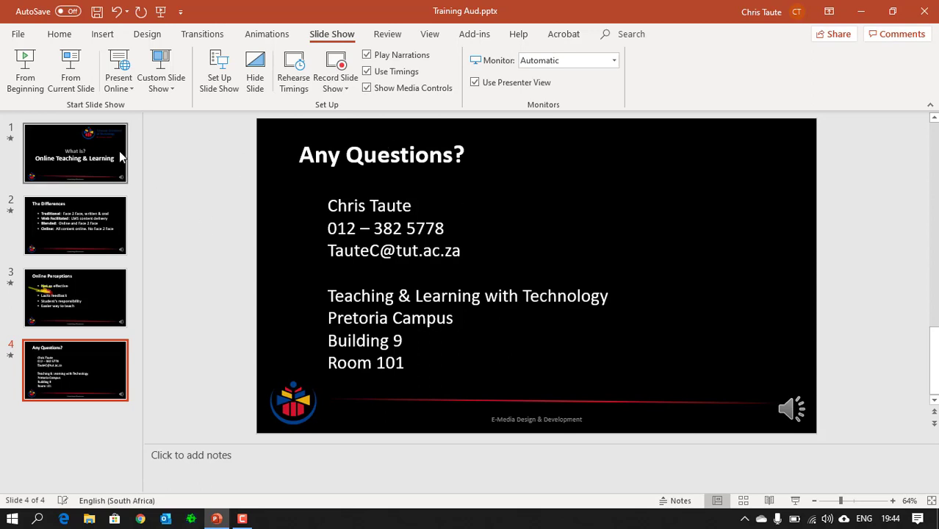
mouse_move(91, 164)
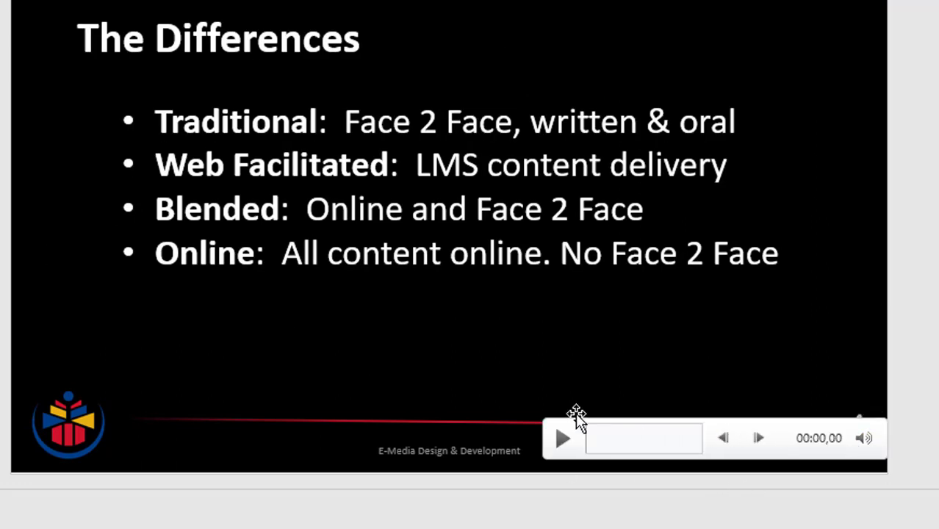
- Play back slide 2's recorded narration from its audio icon
click(563, 438)
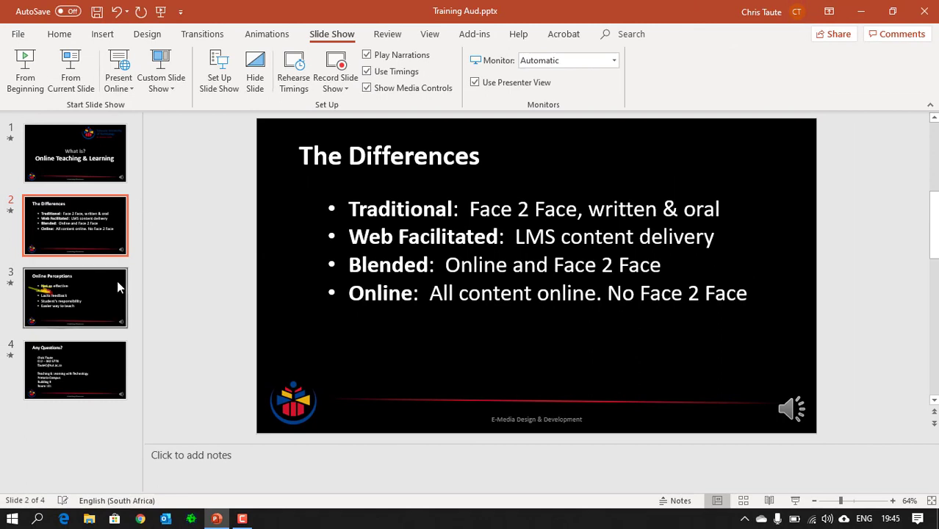
mouse_move(100, 286)
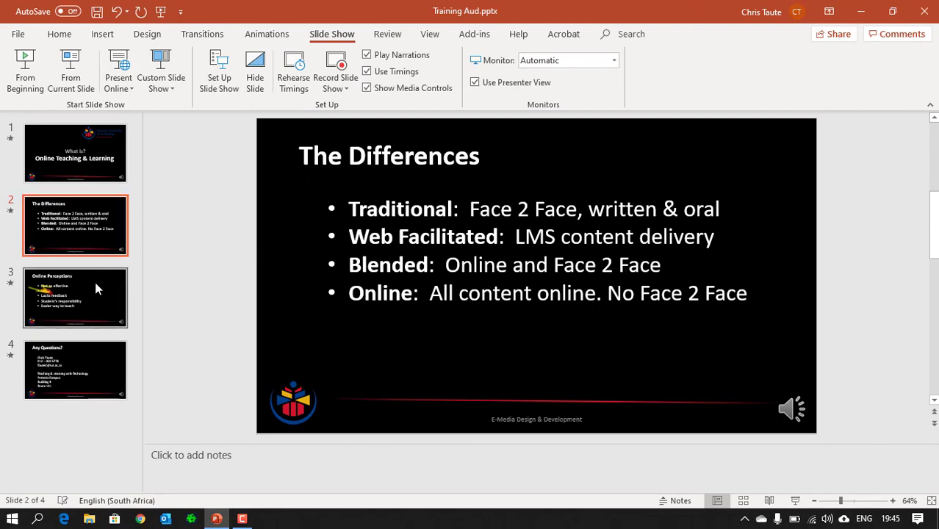
- Re-record narration from slide 3, Online Perceptions, replacing its earlier take
click(75, 296)
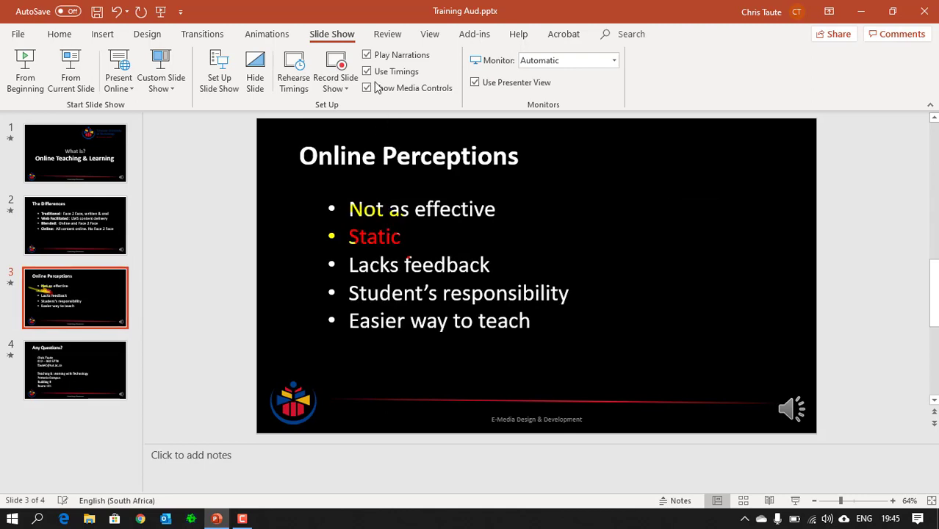
mouse_move(335, 77)
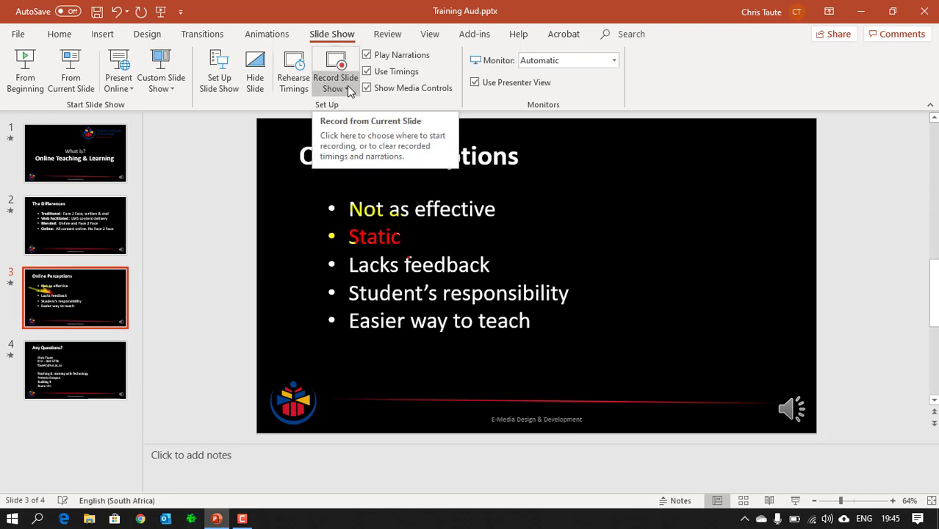
click(335, 88)
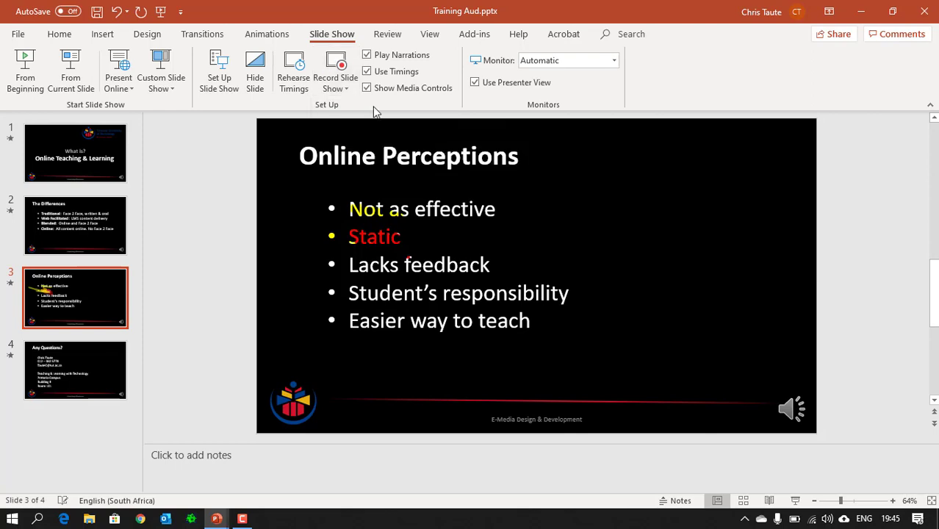
click(336, 70)
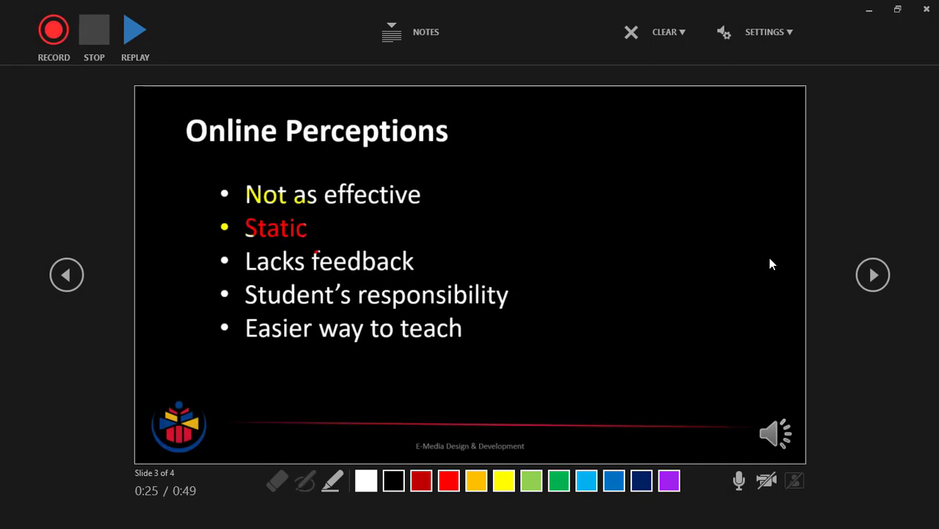
click(52, 29)
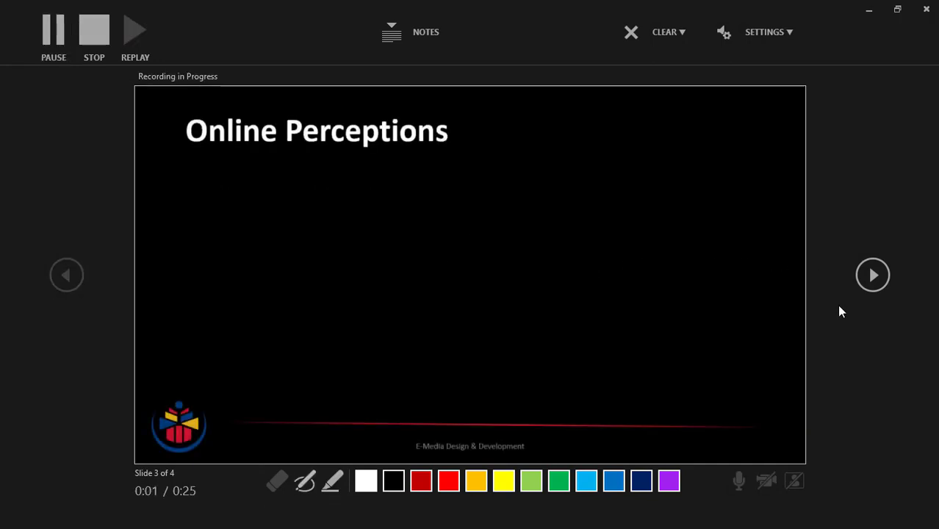
mouse_move(850, 297)
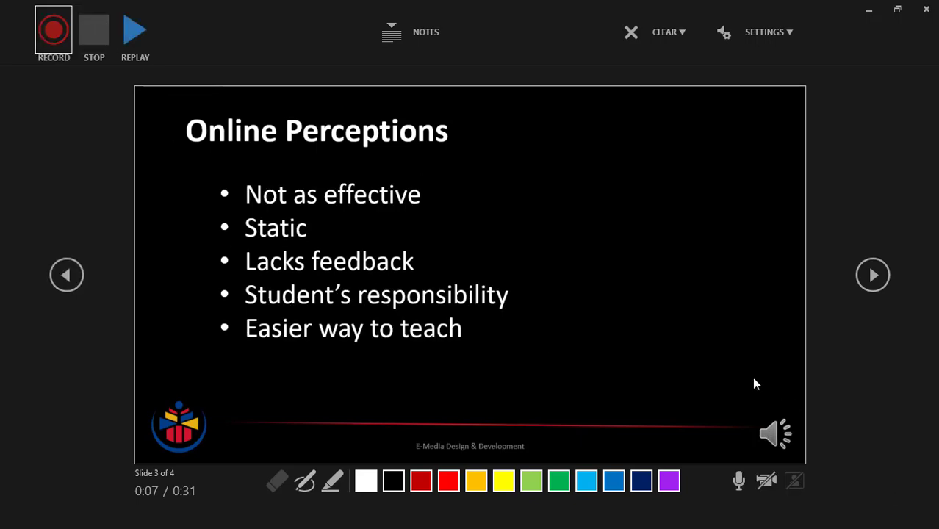
mouse_move(797, 41)
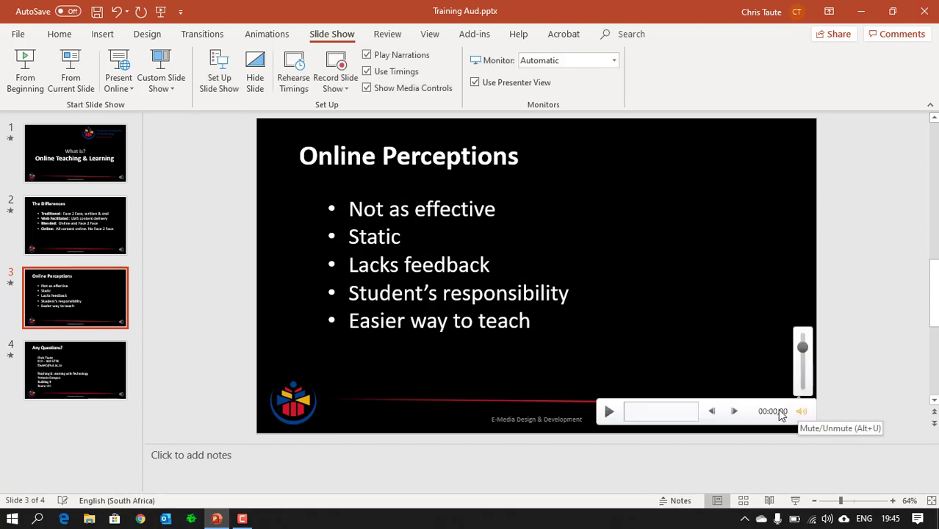
- Play the re-recorded slide 3 narration, save the presentation, and move to slide 4
click(609, 412)
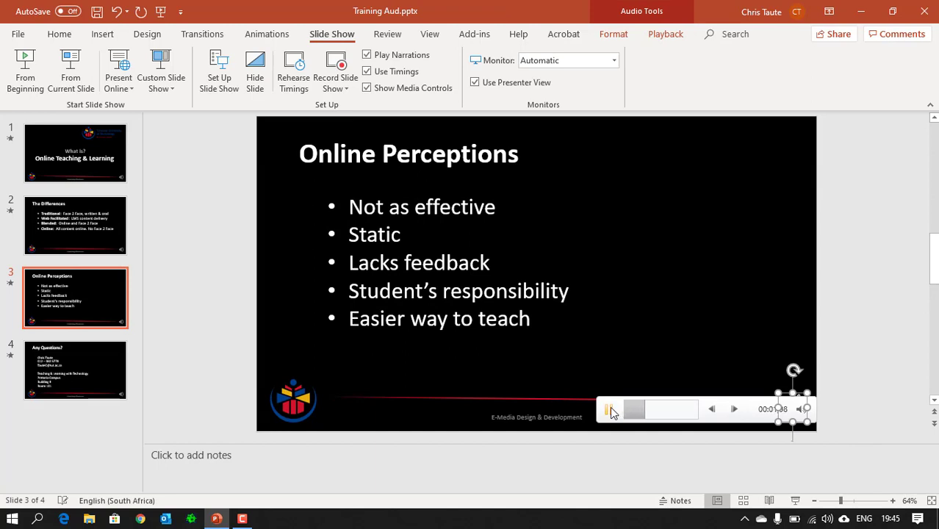
click(608, 409)
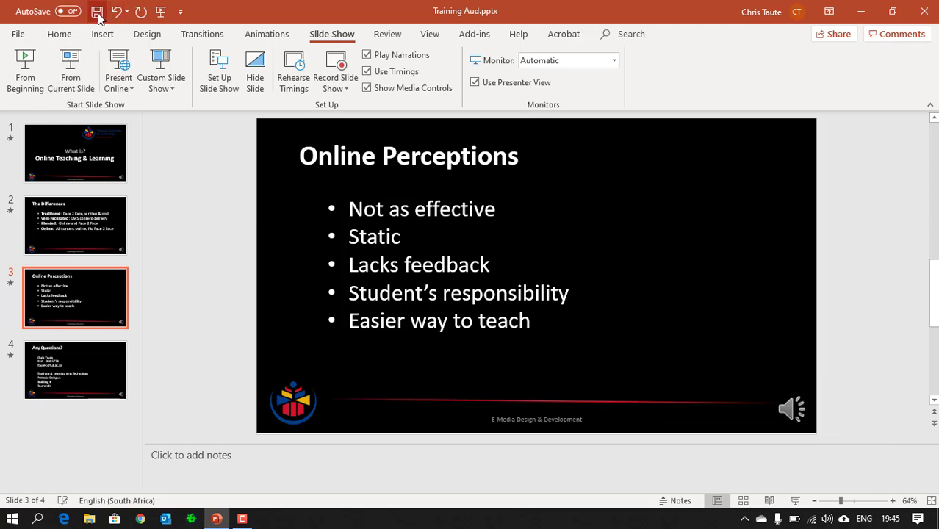
click(97, 11)
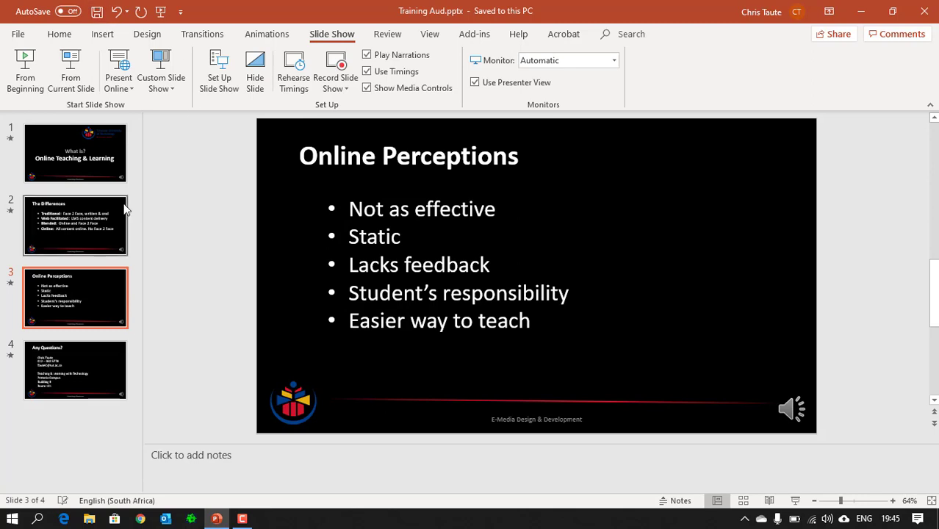
mouse_move(100, 377)
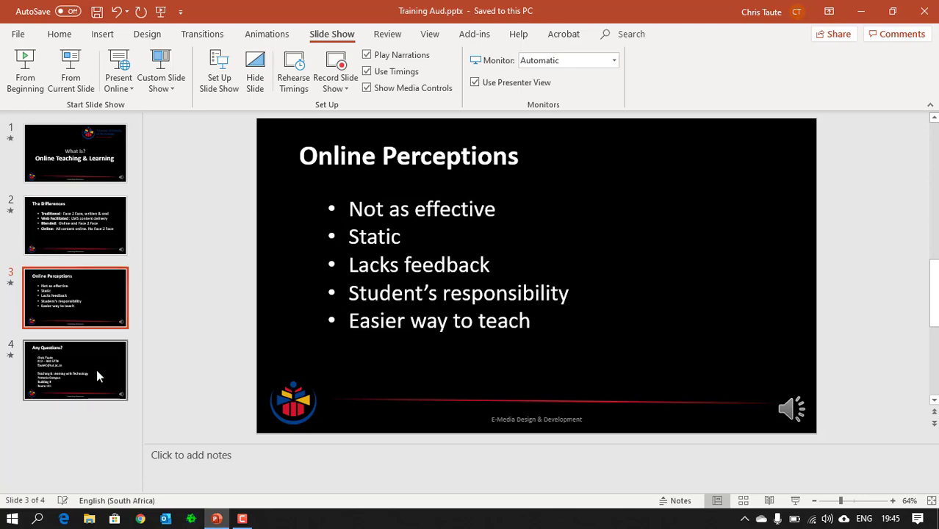
click(75, 371)
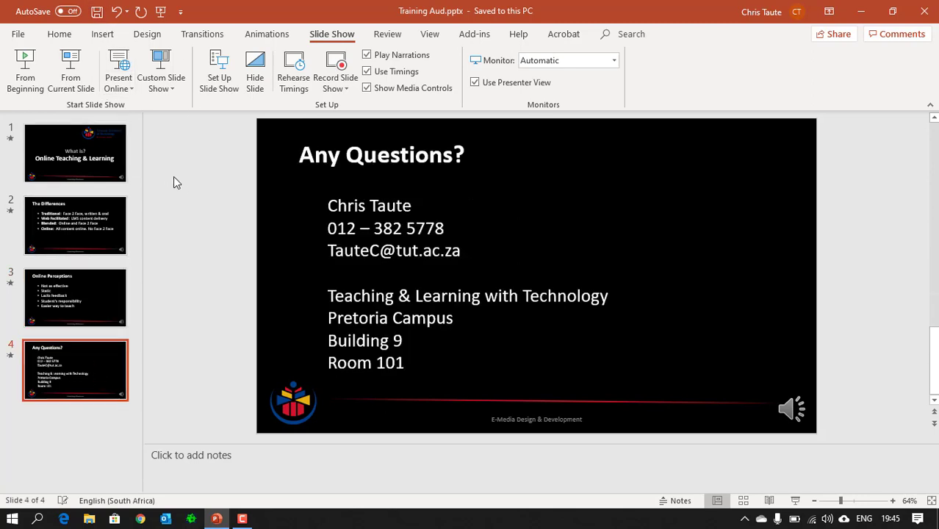
mouse_move(182, 185)
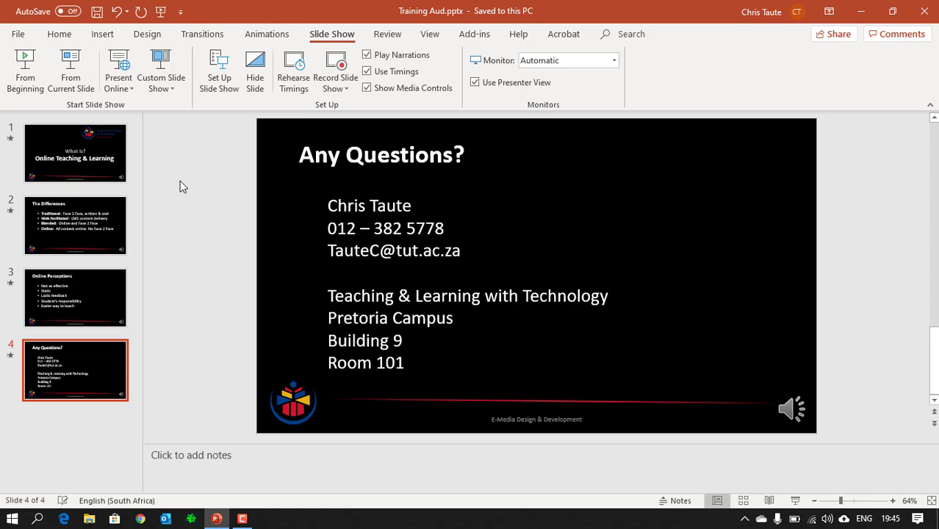
mouse_move(204, 166)
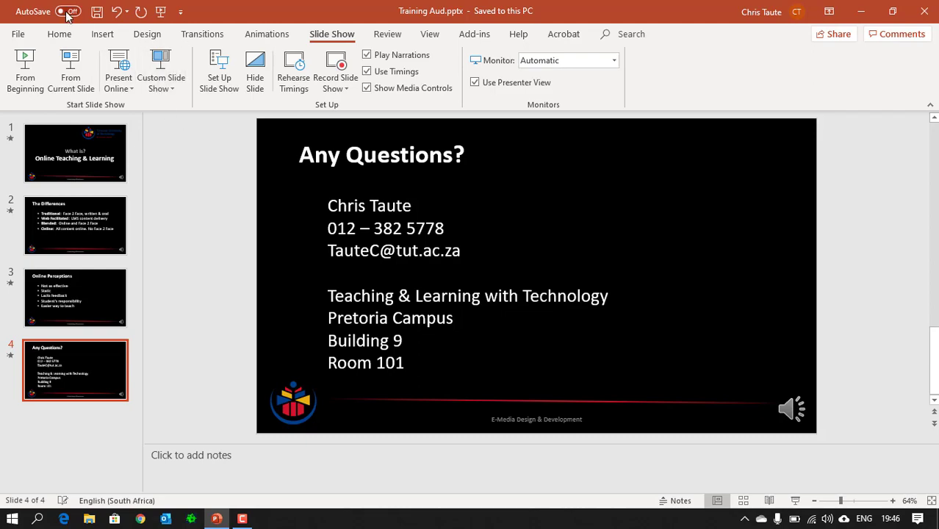
- Set Training Aud to be saved on the Desktop as an MPEG-4 Video (*.mp4)
click(17, 34)
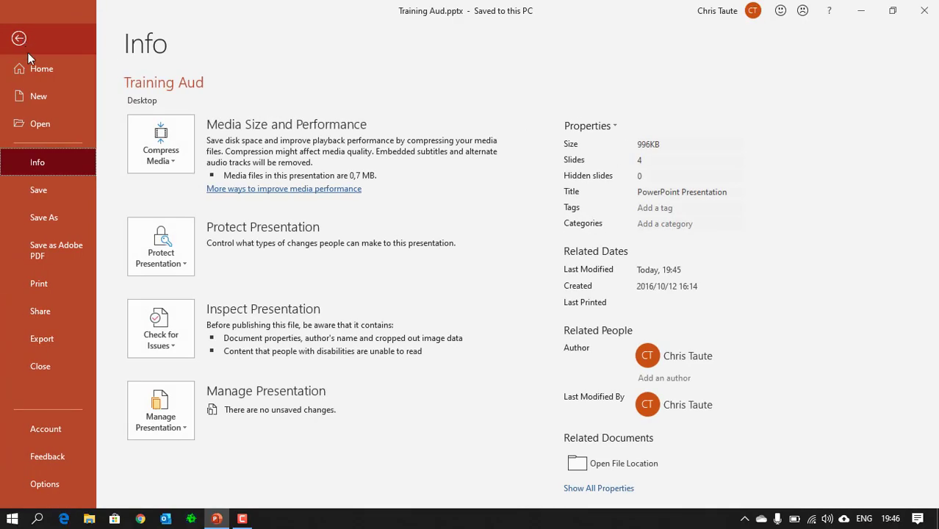
click(44, 218)
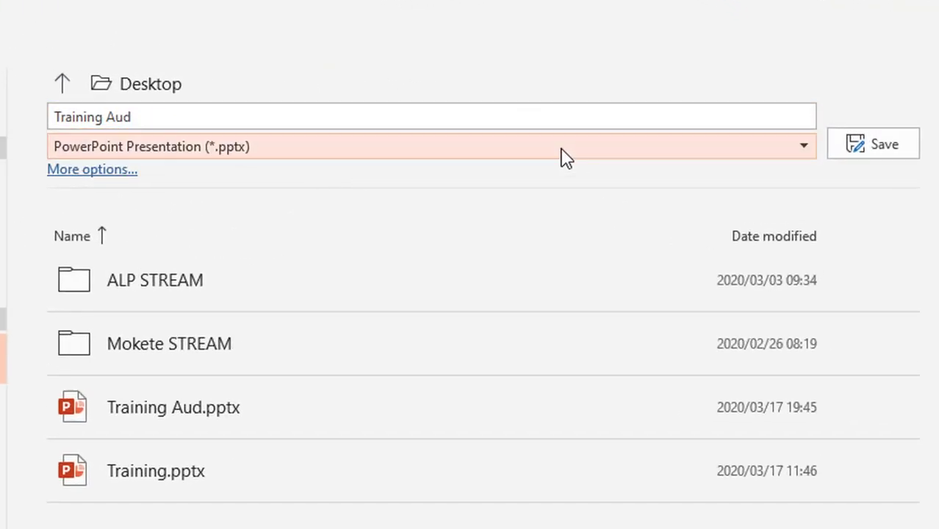
click(803, 146)
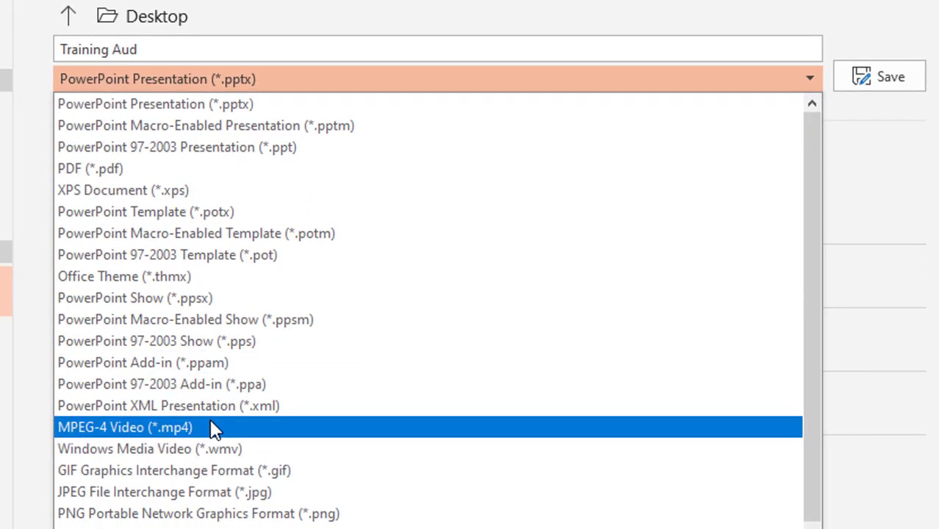
mouse_move(250, 449)
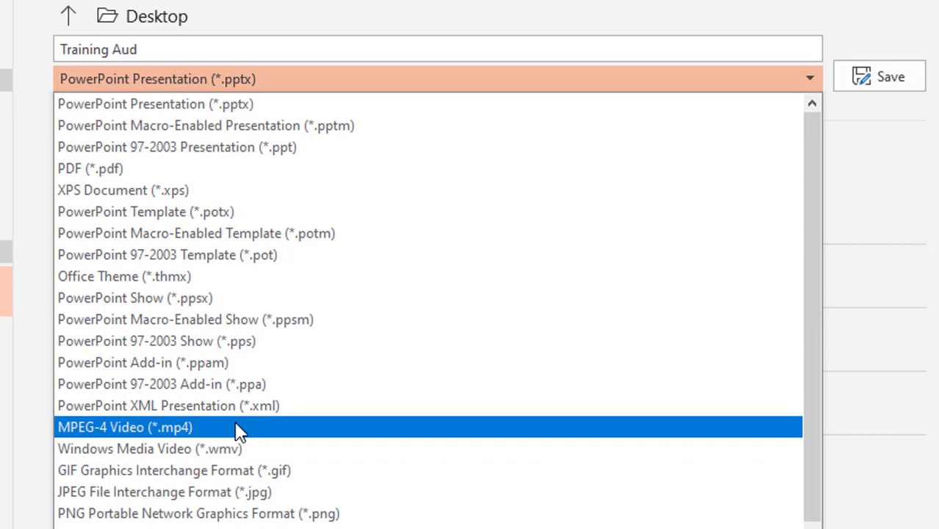
click(125, 426)
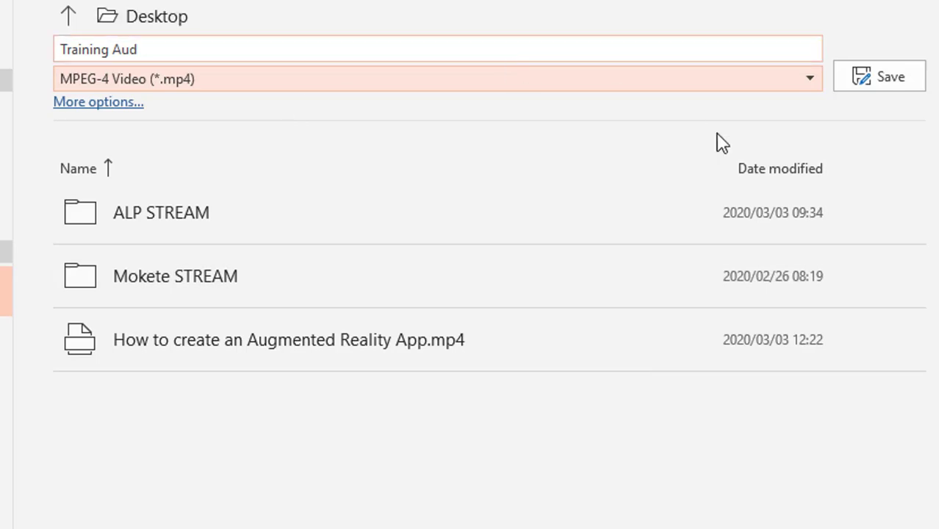
click(879, 76)
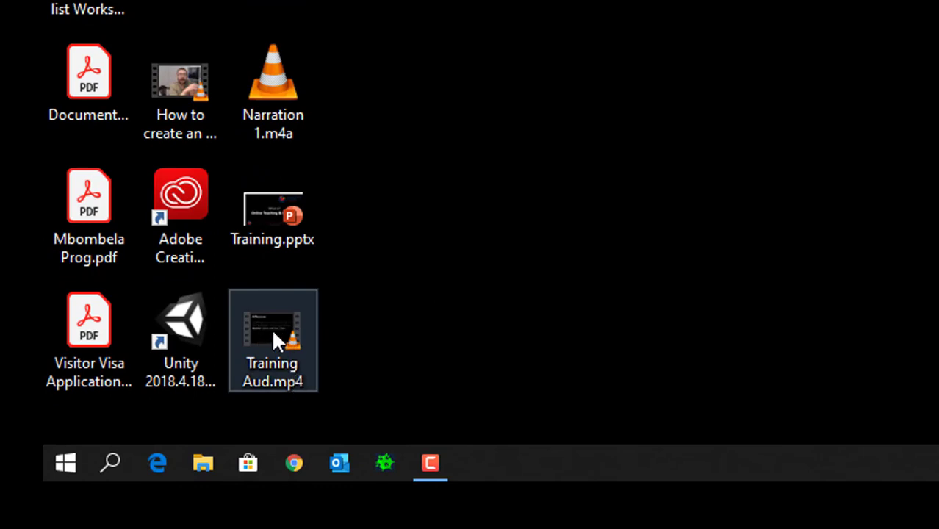
double_click(273, 341)
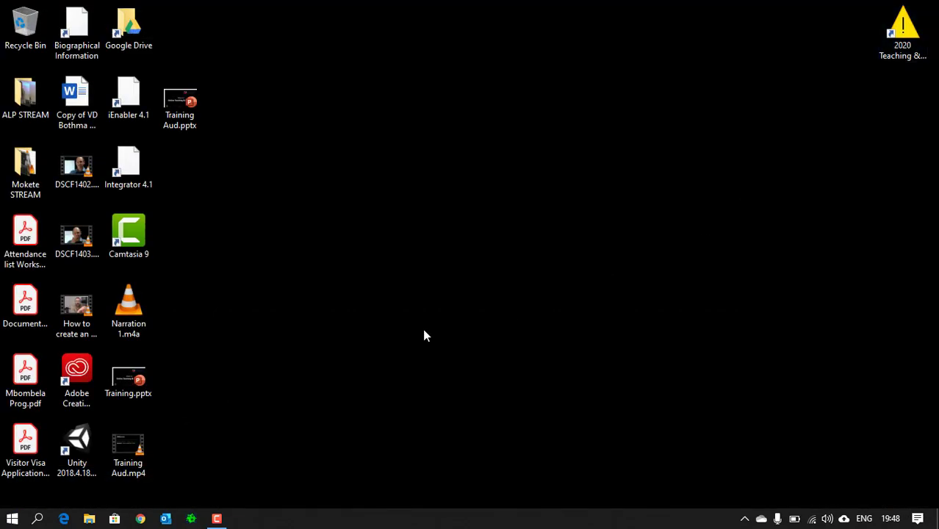
click(128, 450)
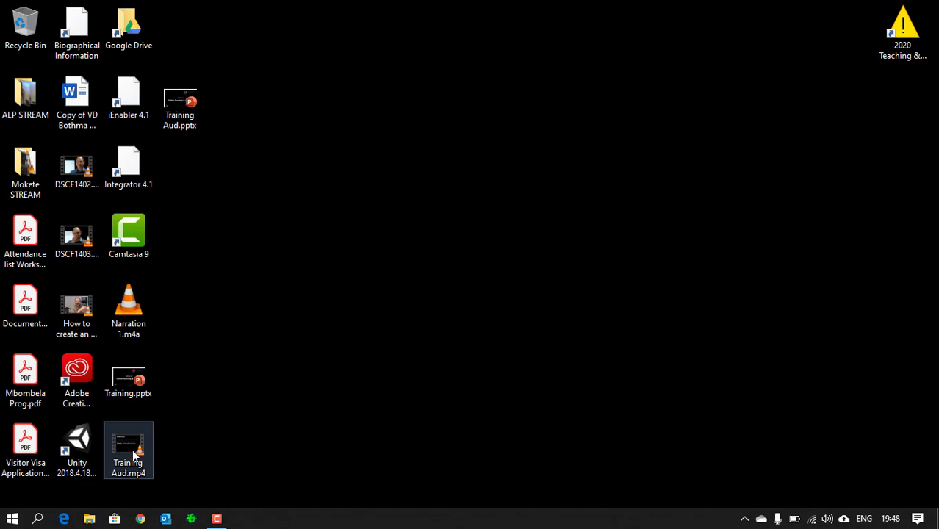